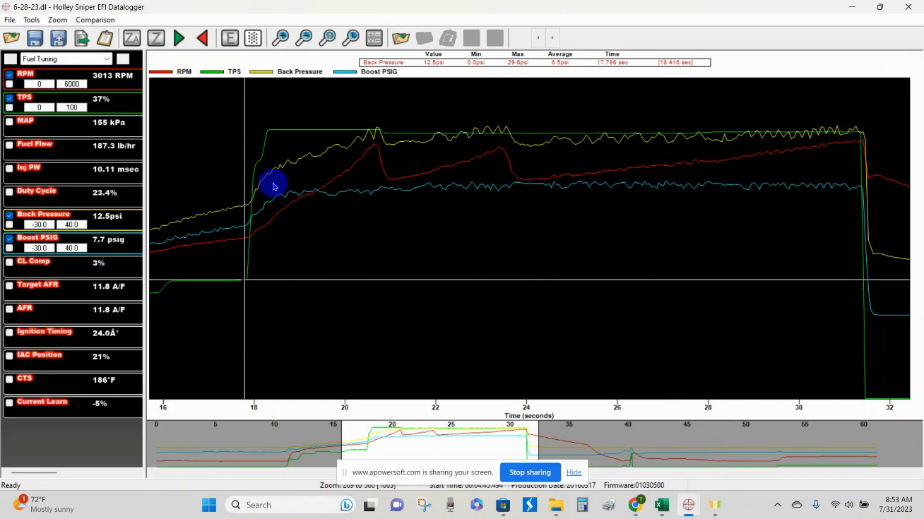
mouse_move(289, 162)
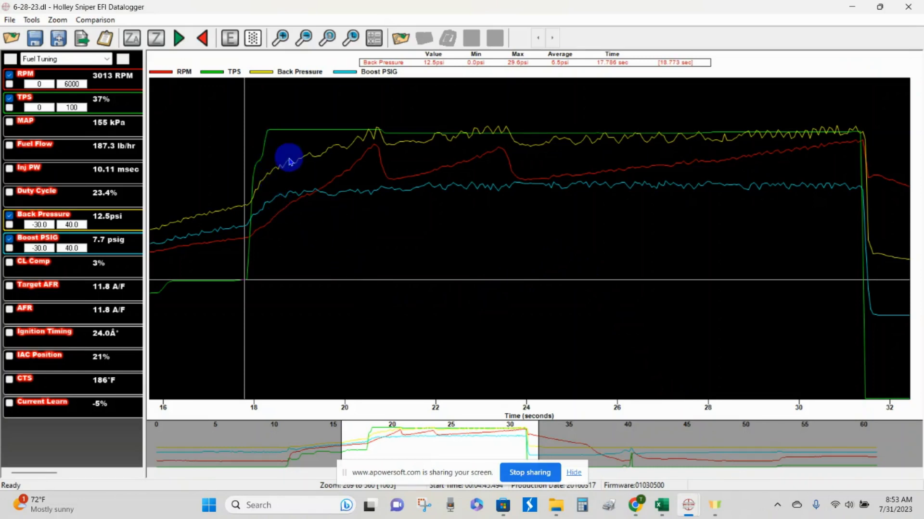
mouse_move(259, 150)
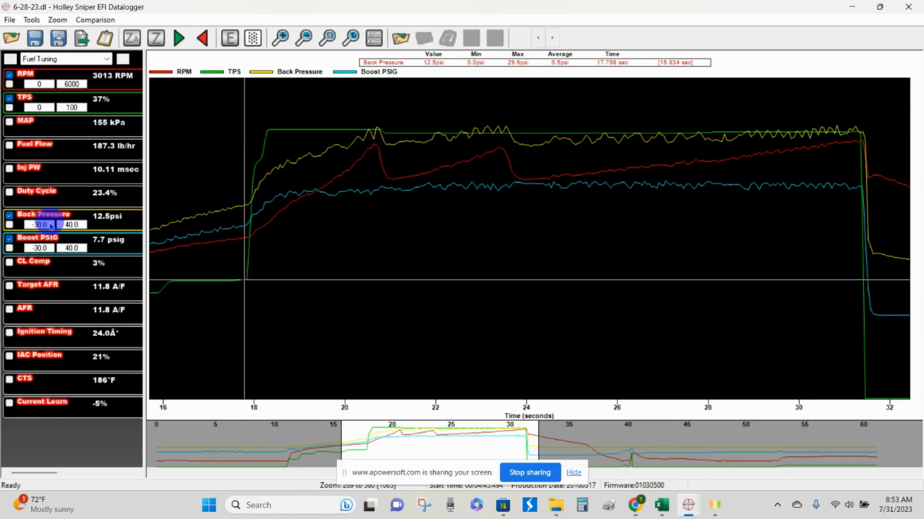
Hide the RPM and TPS traces, leaving only Back Pressure and Boost PSIG plotted.
click(47, 243)
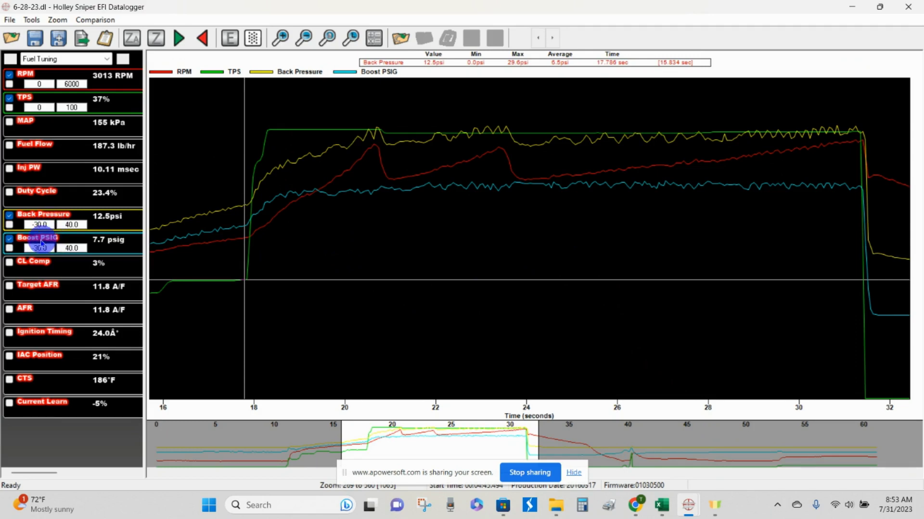
click(549, 171)
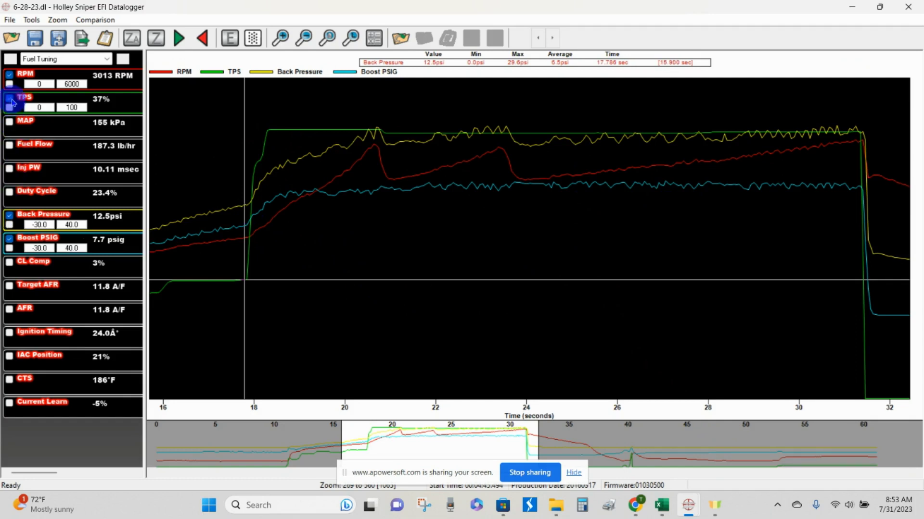
click(9, 73)
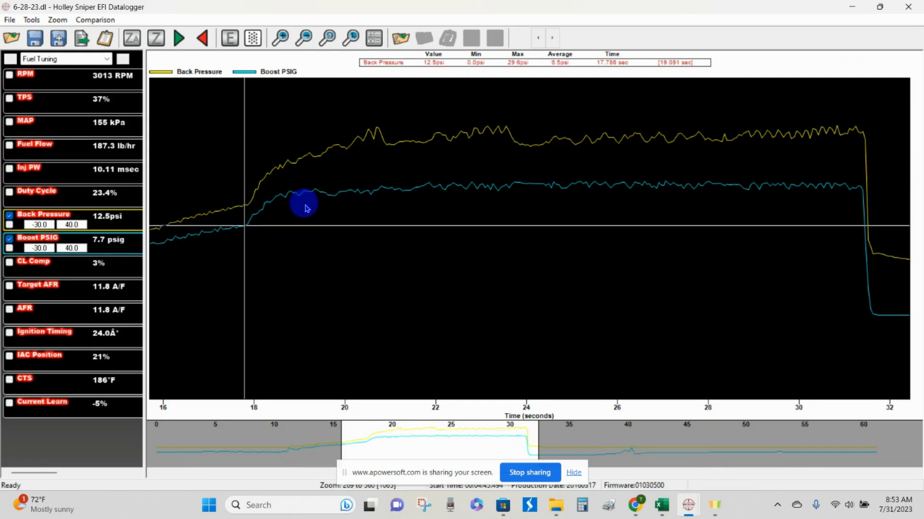
mouse_move(334, 219)
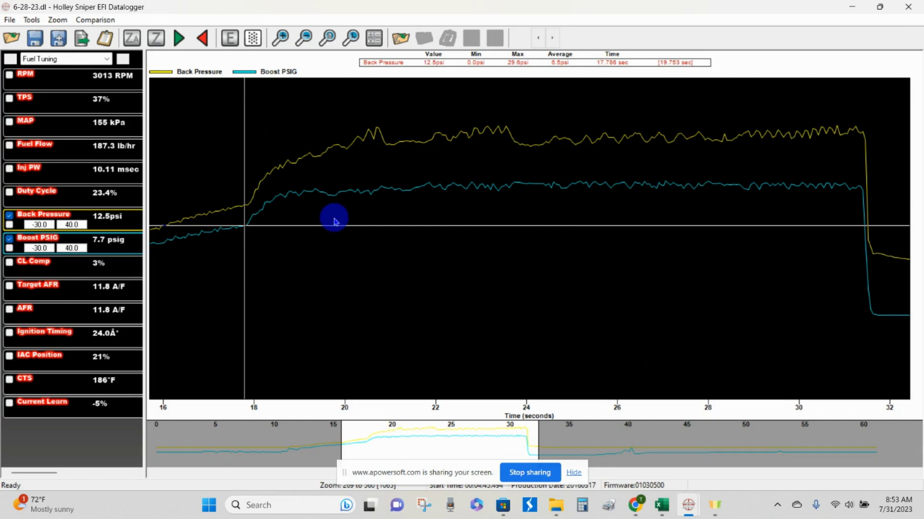
mouse_move(620, 154)
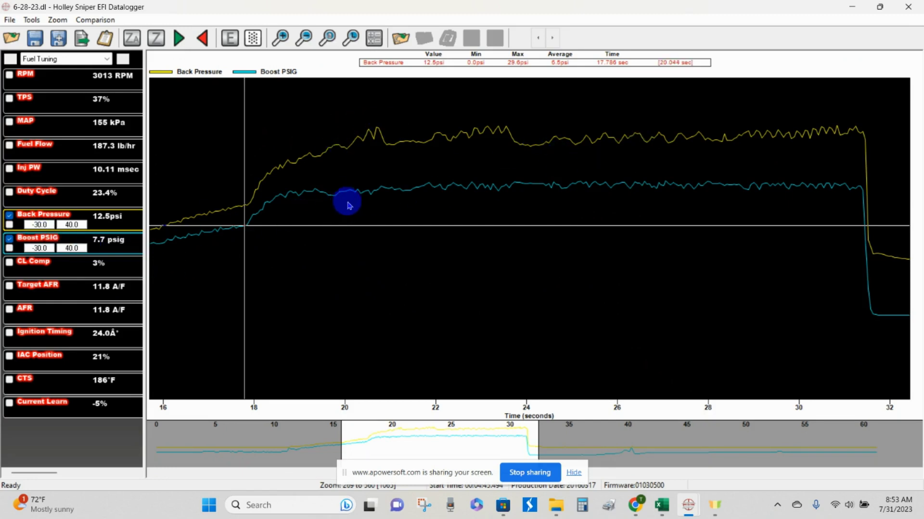
mouse_move(369, 185)
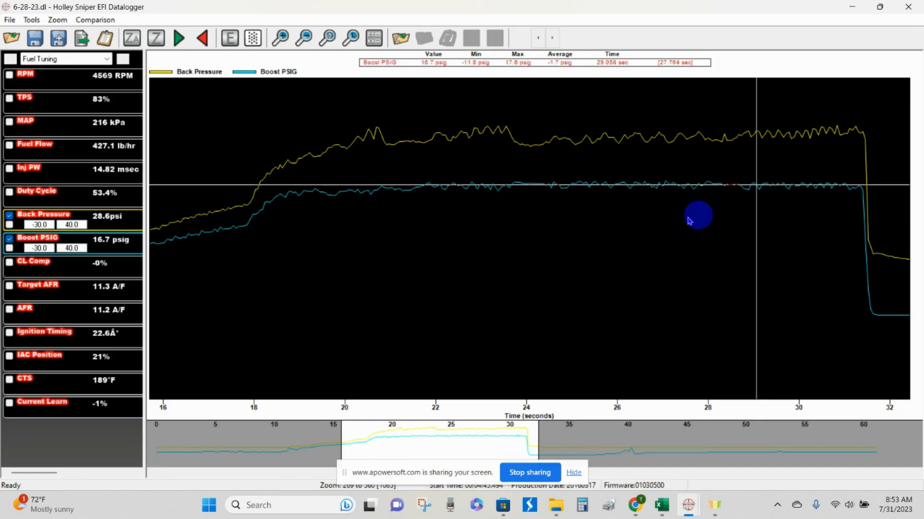
mouse_move(277, 276)
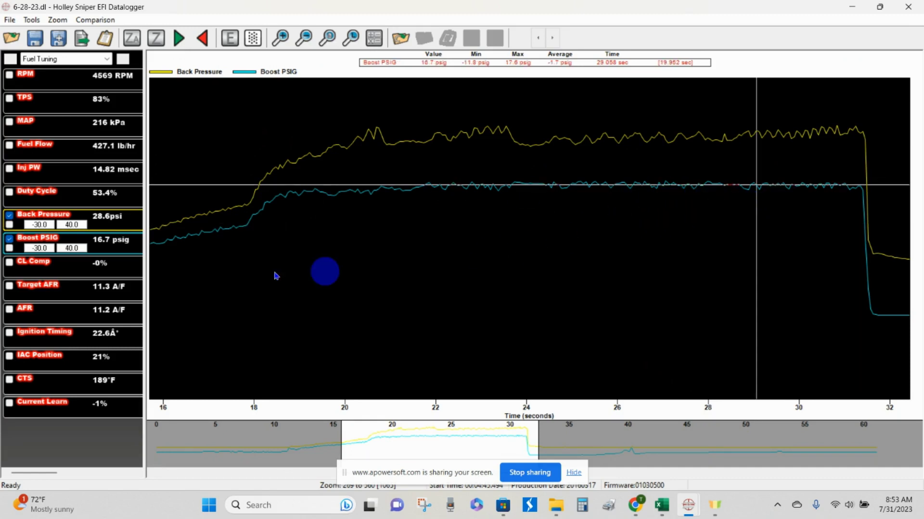
mouse_move(398, 278)
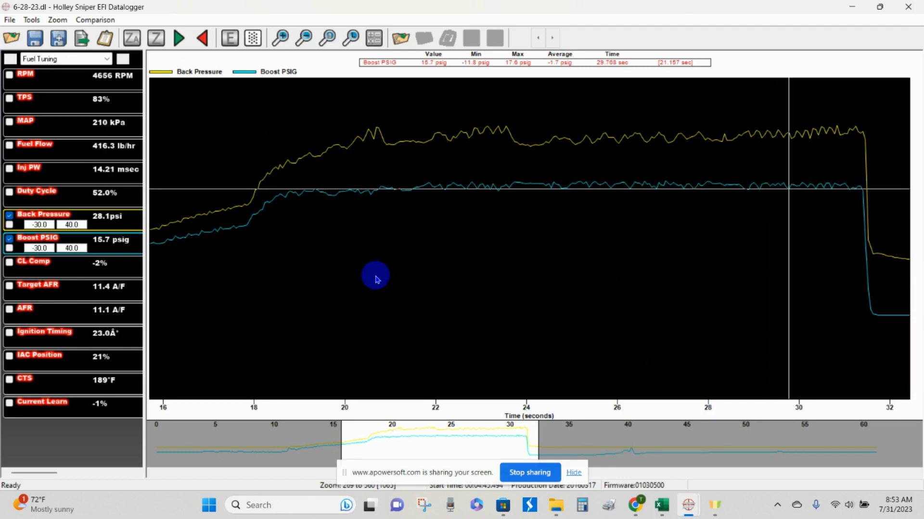
mouse_move(121, 219)
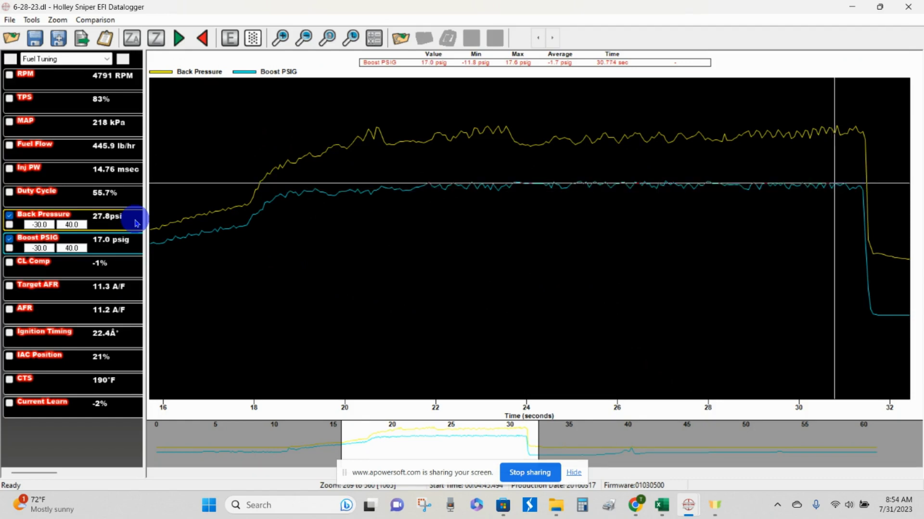
mouse_move(174, 198)
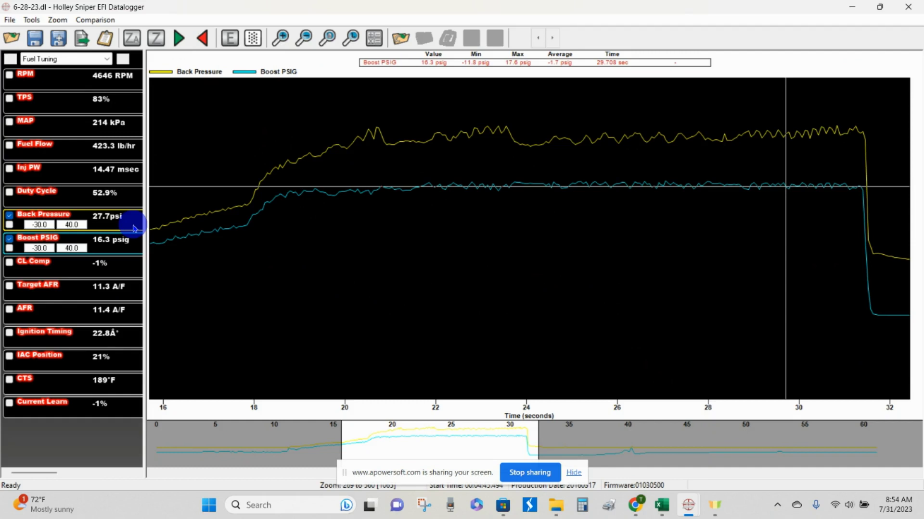
mouse_move(103, 263)
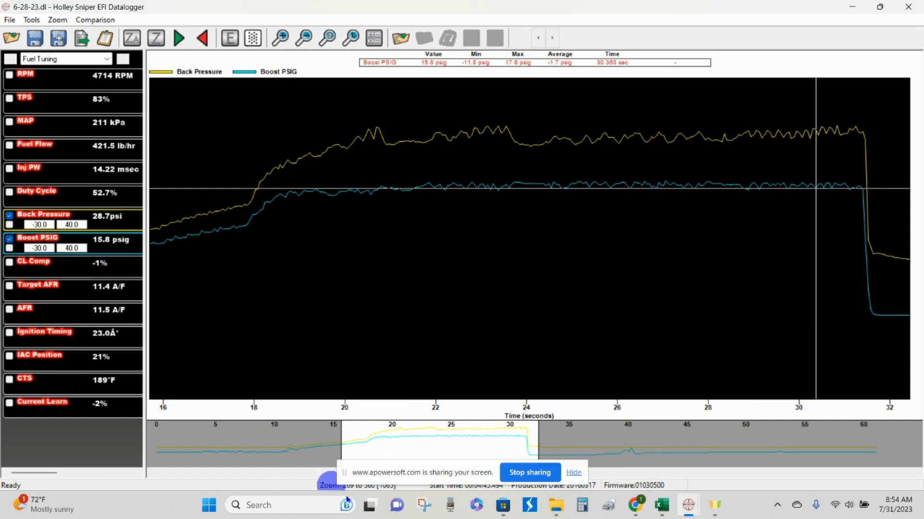
click(580, 505)
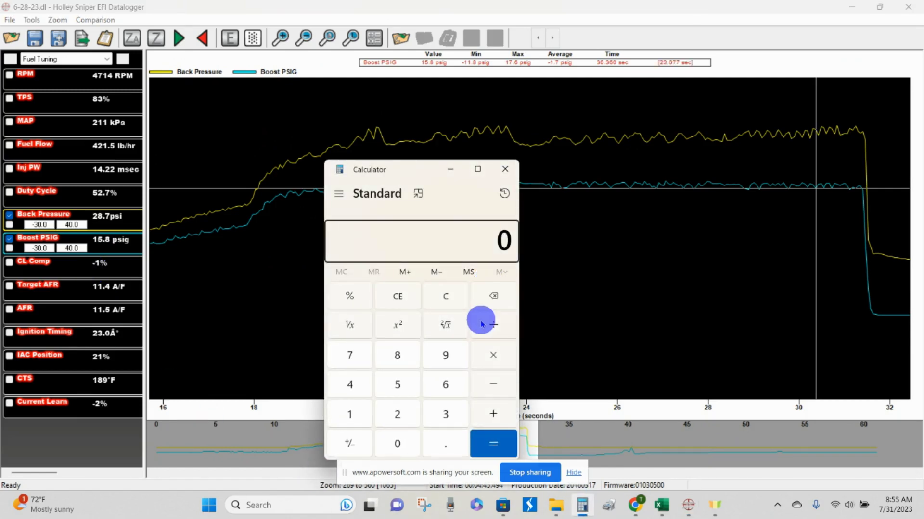
Divide the 28 psi back pressure by the 16 psig boost to get their ratio.
click(397, 413)
text(16.)
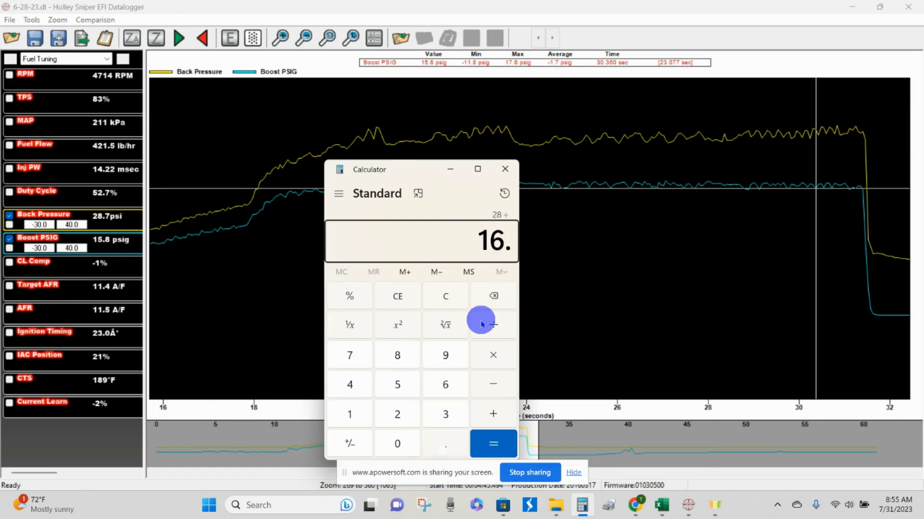
click(493, 443)
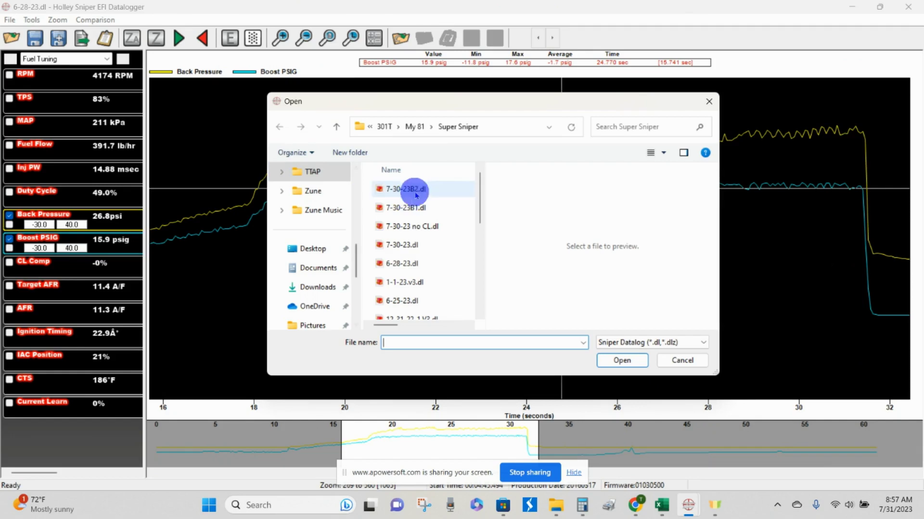
Load the 7-30-23.dl datalog to plot its back pressure and boost traces.
click(402, 246)
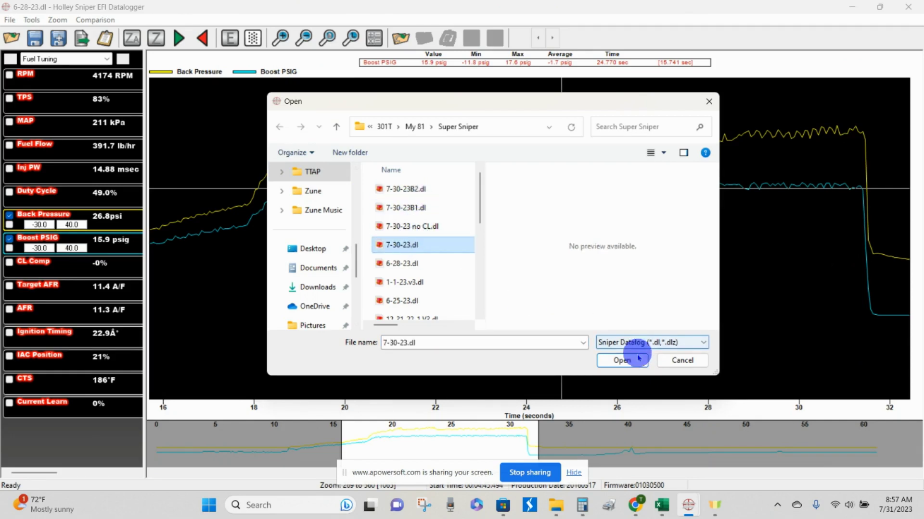
click(621, 361)
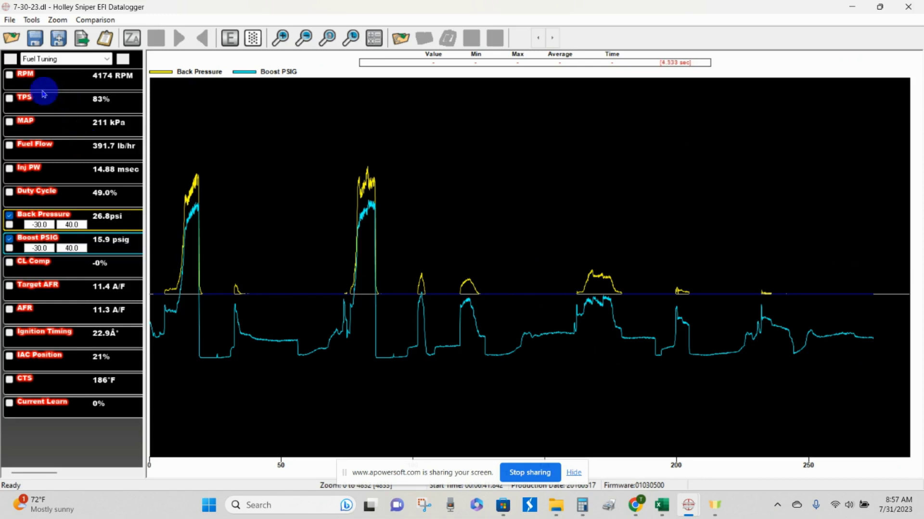
Plot TPS again and zoom onto the wide-open-throttle pull around 78–86 seconds.
click(10, 96)
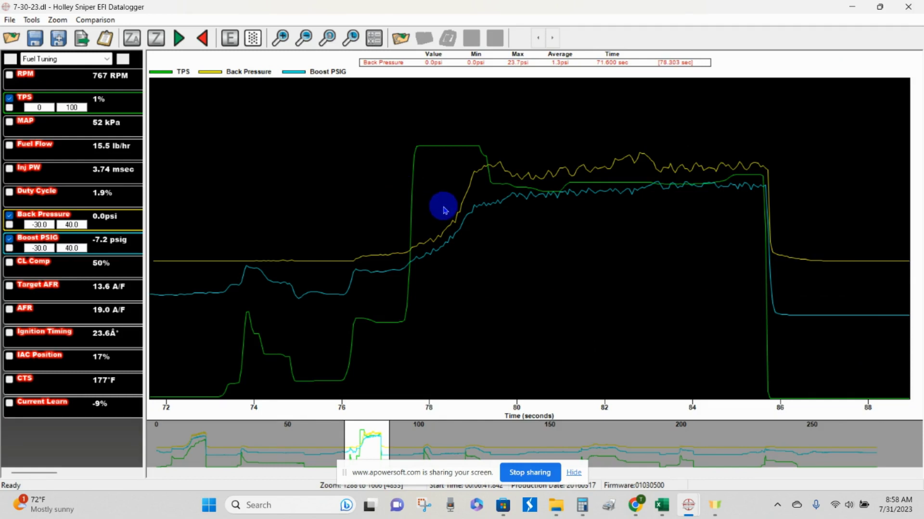
mouse_move(439, 171)
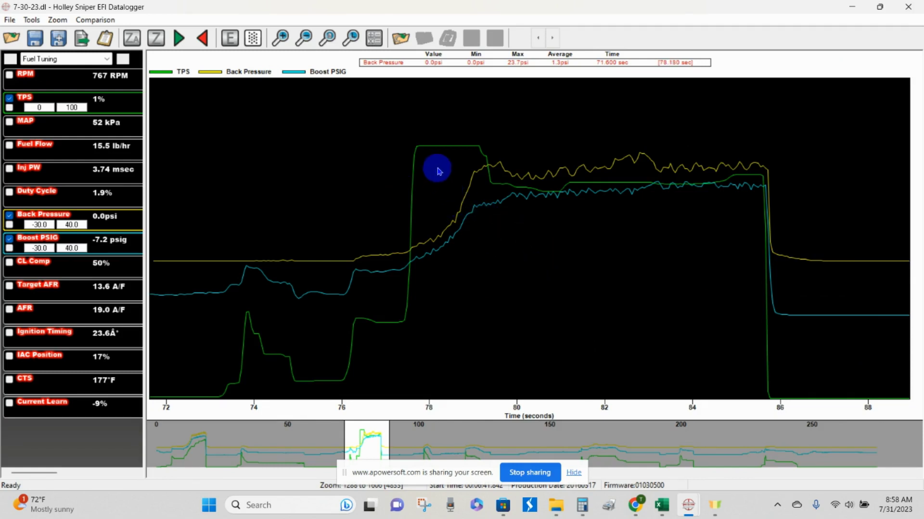
mouse_move(440, 152)
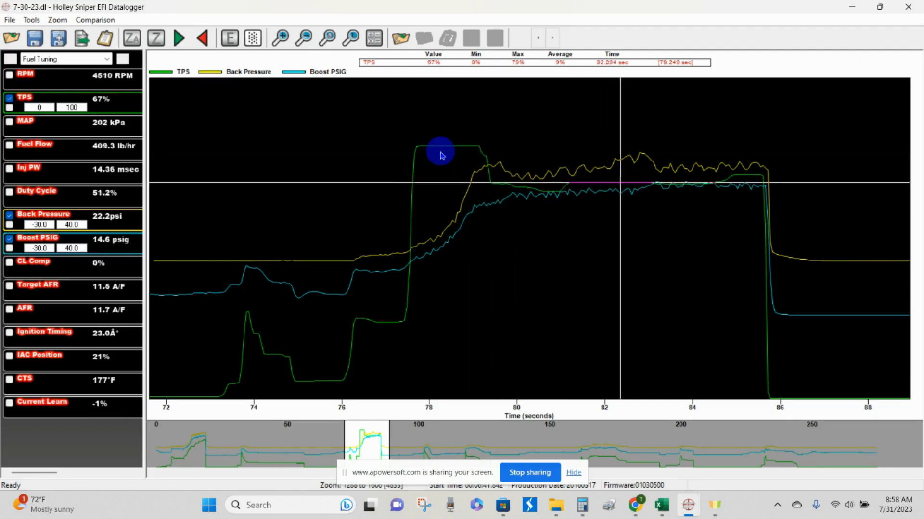
click(741, 235)
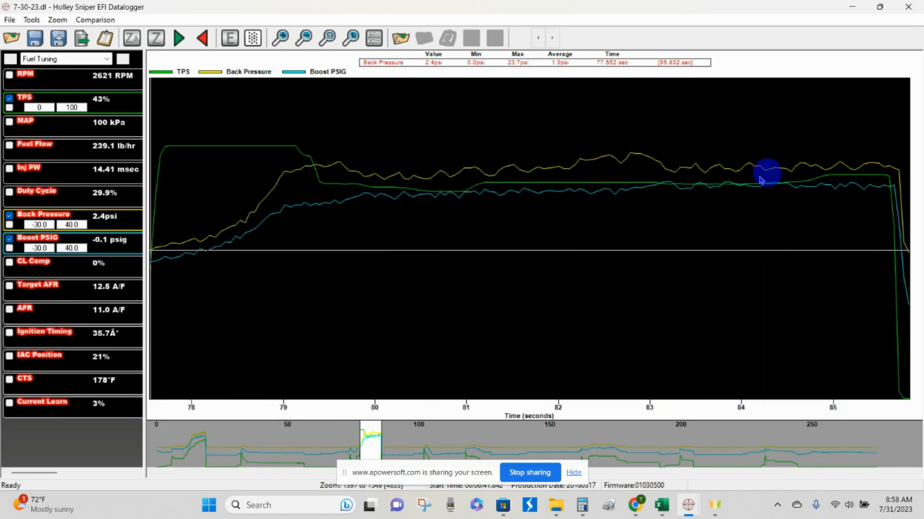
Hide the TPS trace, leaving back pressure and boost over the 78–86 second pull.
click(9, 98)
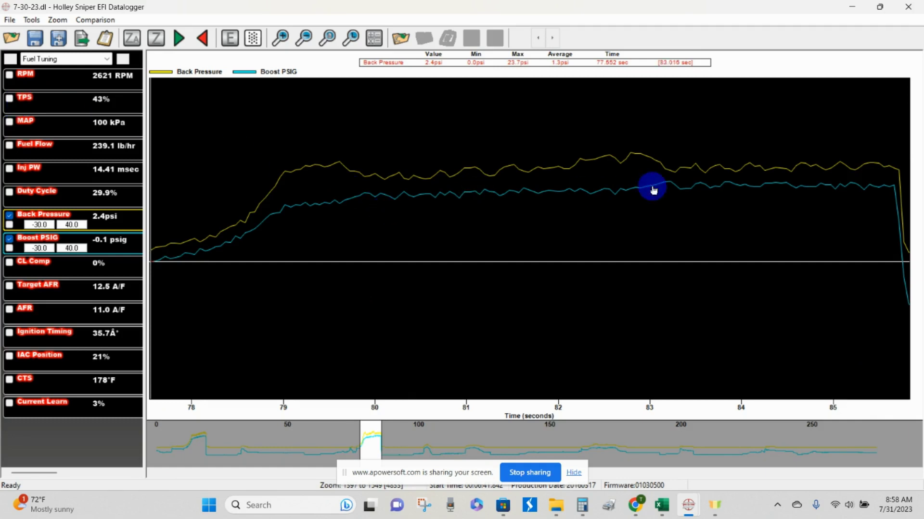
mouse_move(654, 159)
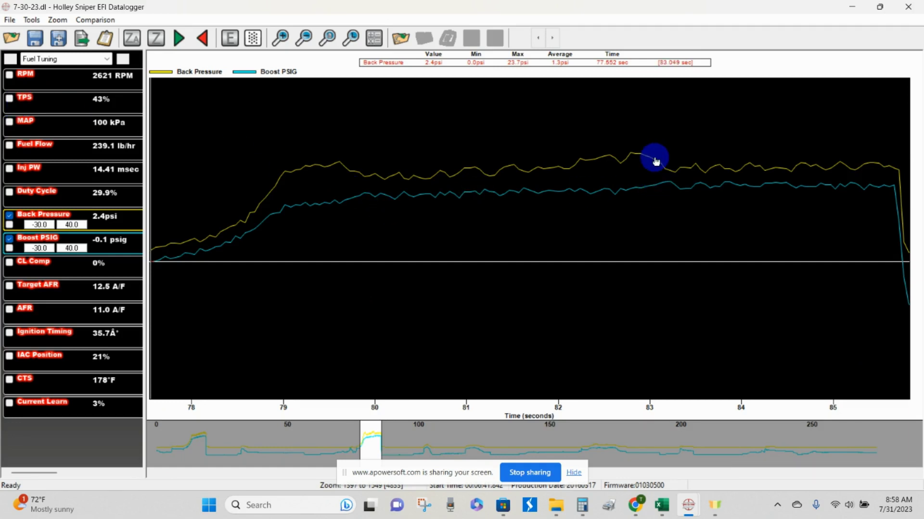
mouse_move(876, 180)
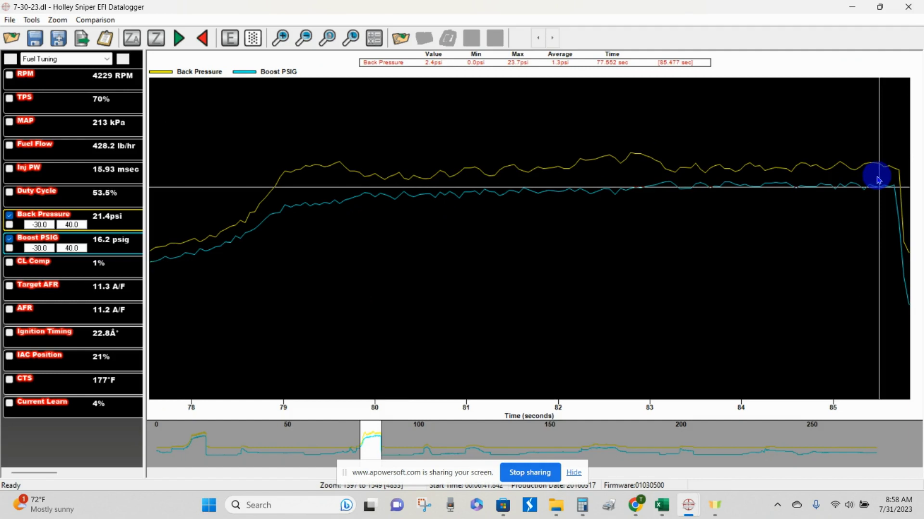
mouse_move(843, 191)
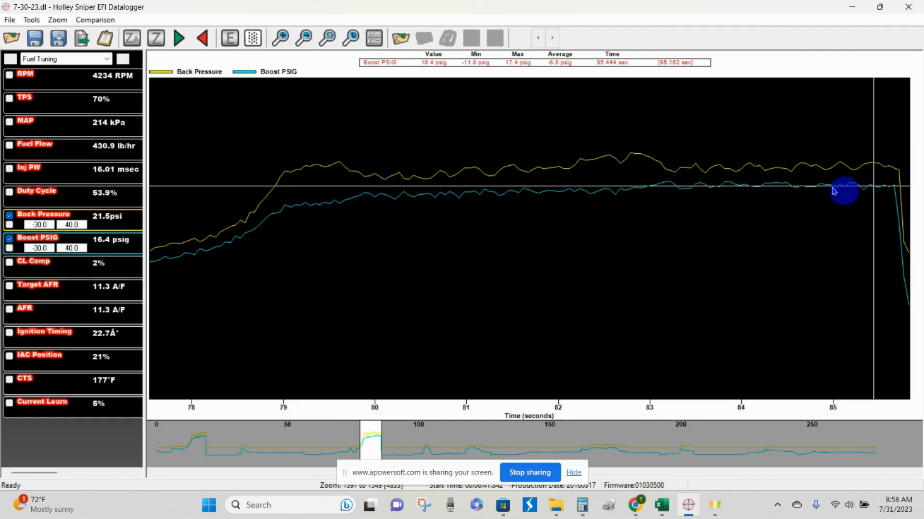
mouse_move(135, 229)
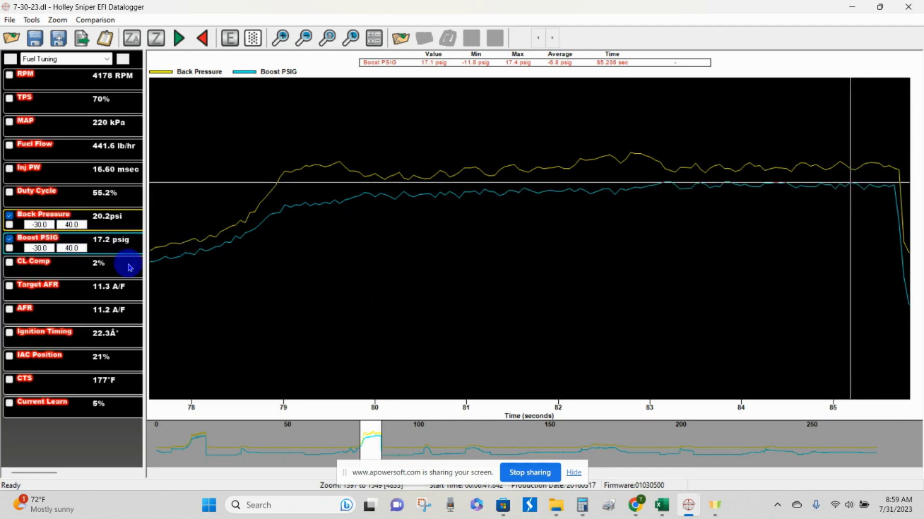
mouse_move(825, 183)
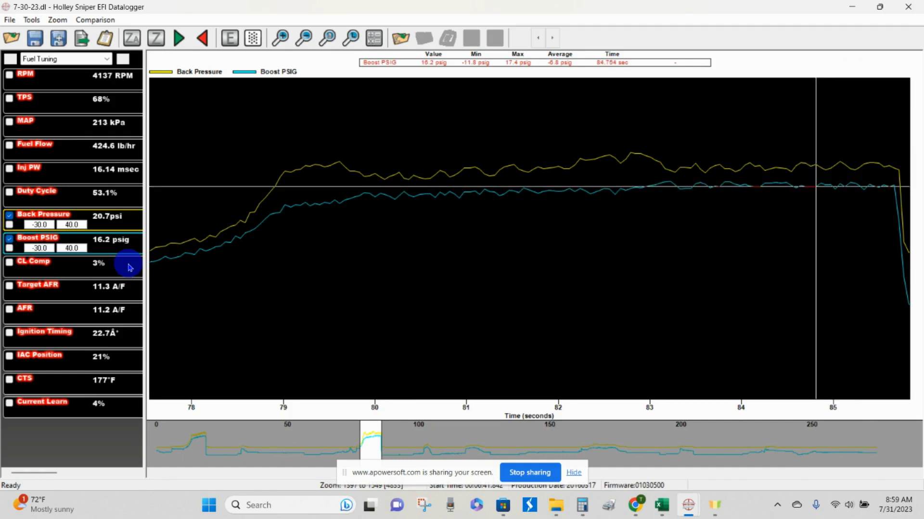
mouse_move(852, 188)
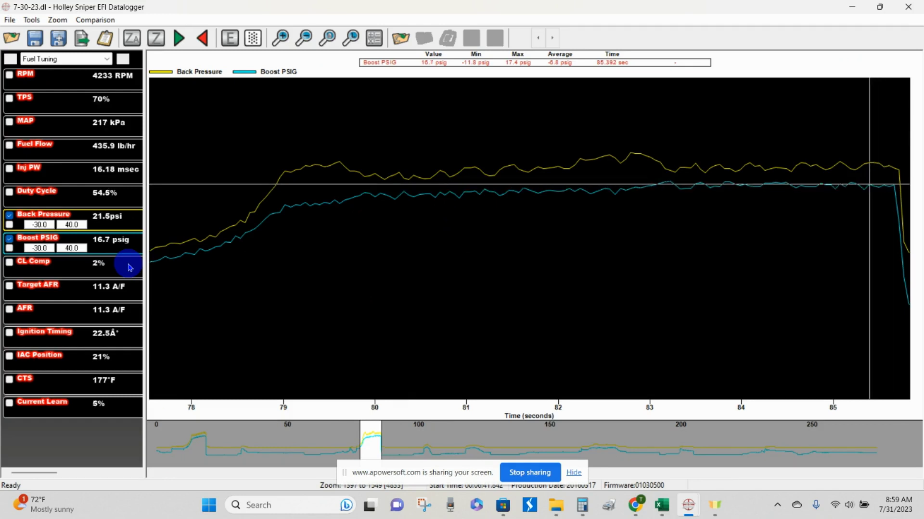
mouse_move(141, 311)
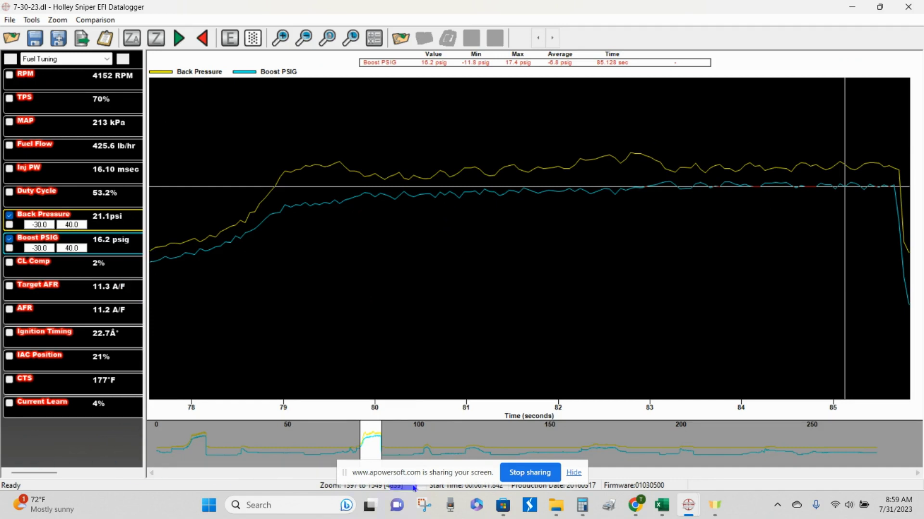
Compute 21 ÷ 16.5 ≈ 1.27 in Calculator as this pull's back-pressure-to-boost ratio.
click(580, 505)
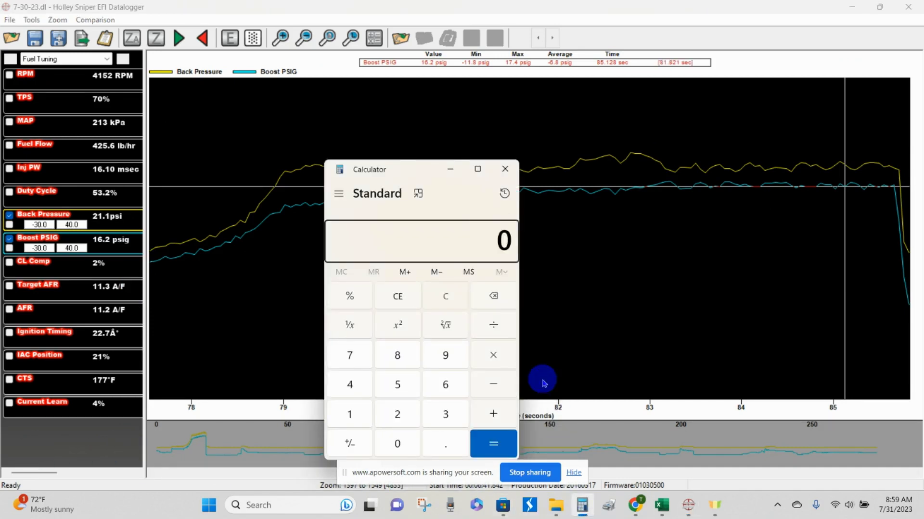
click(397, 413)
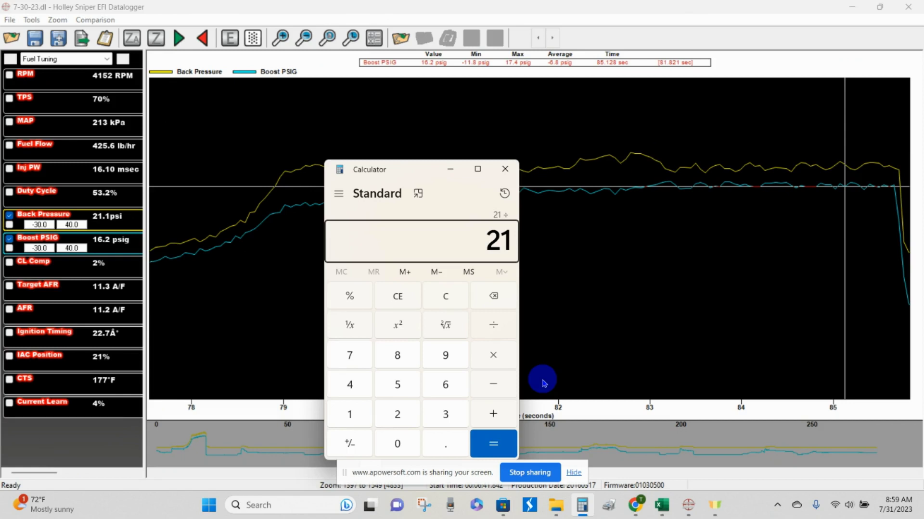
click(493, 443)
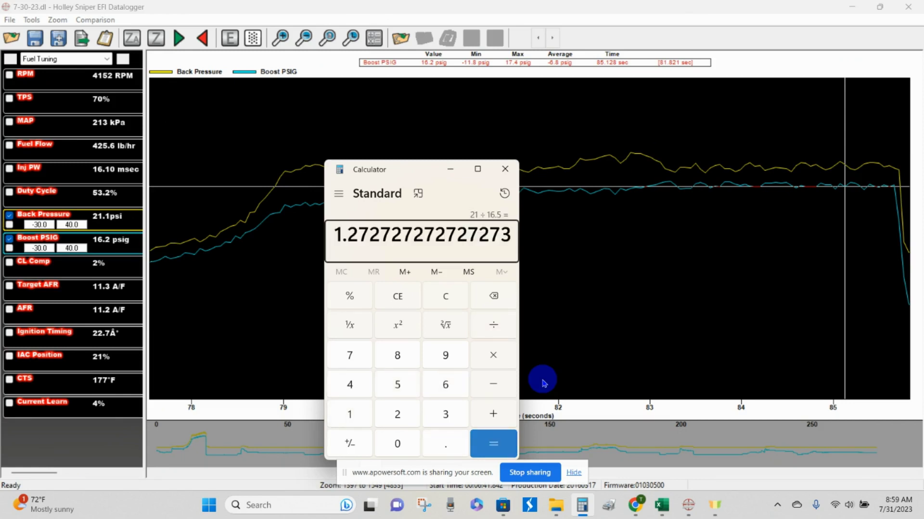